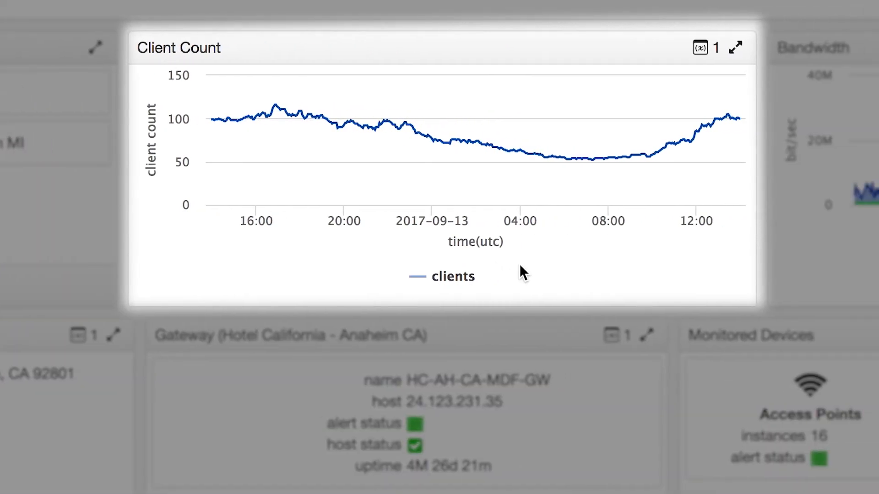
mouse_move(448, 143)
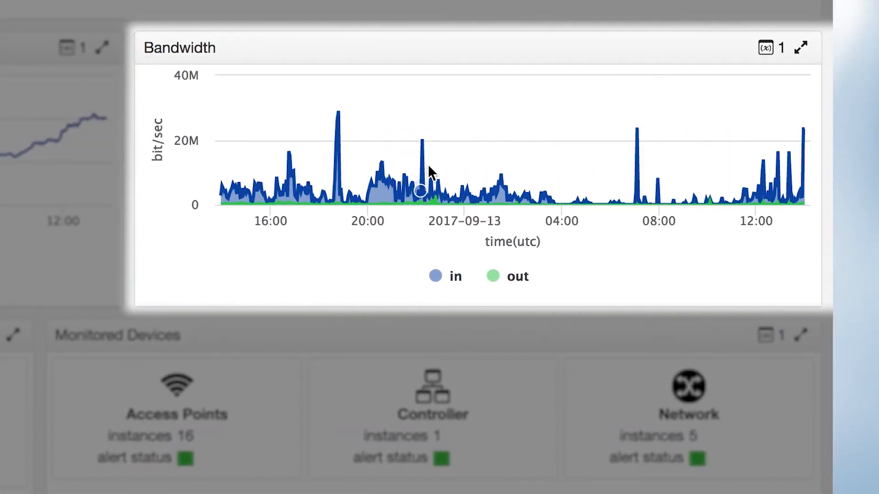
mouse_move(393, 283)
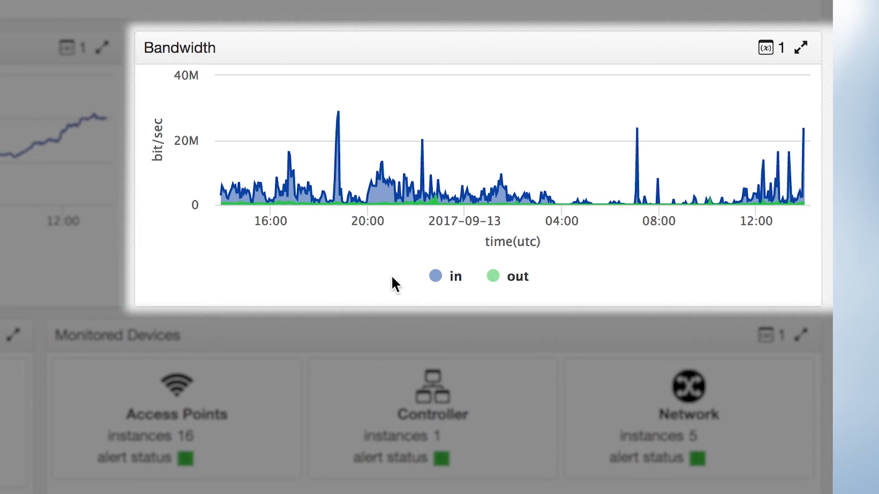
mouse_move(333, 151)
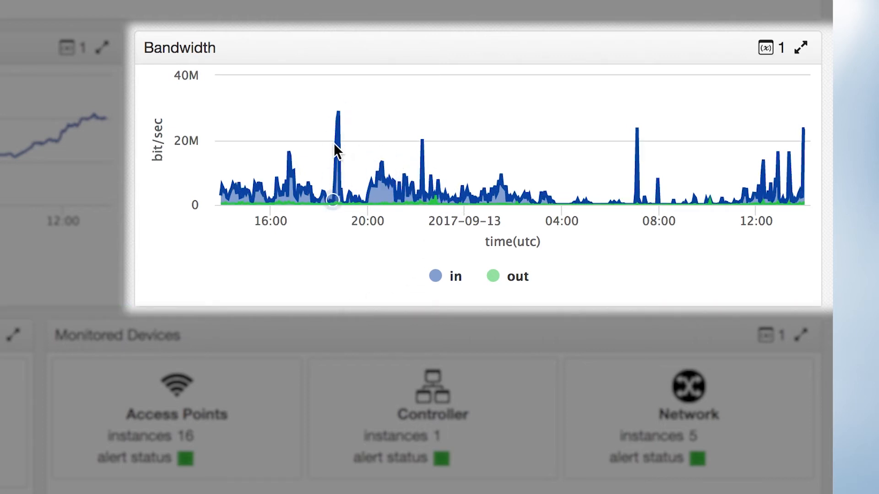
mouse_move(354, 153)
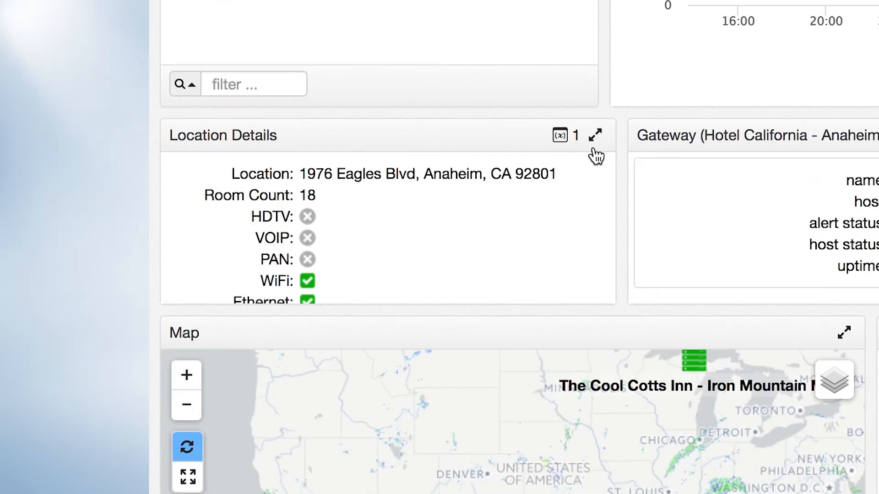
- List Hotel California's 16 access points from the Monitored Devices widget and review them
click(595, 136)
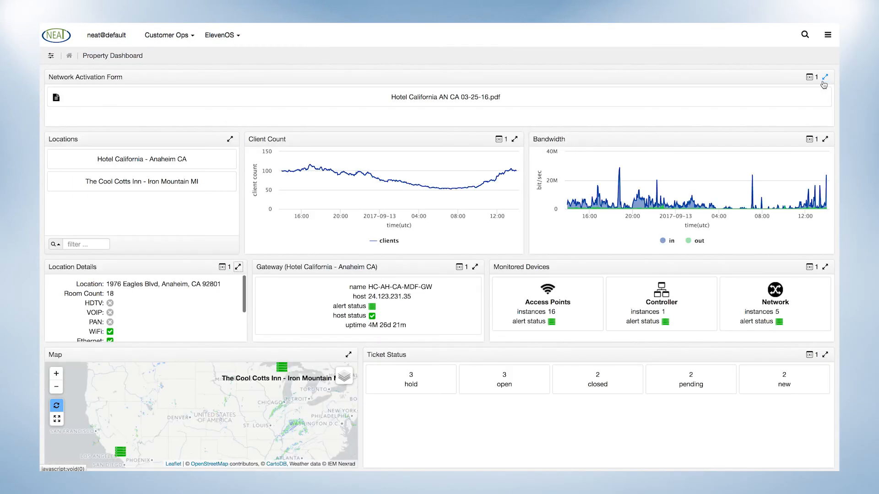
click(476, 266)
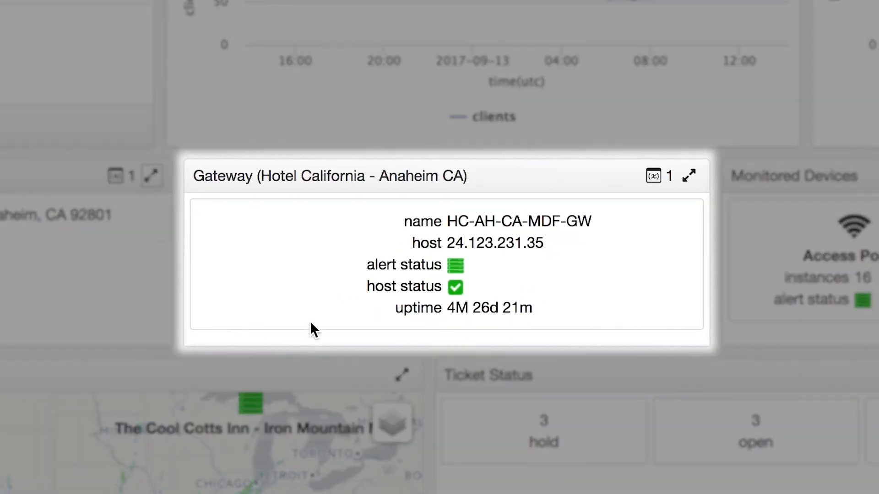
mouse_move(324, 298)
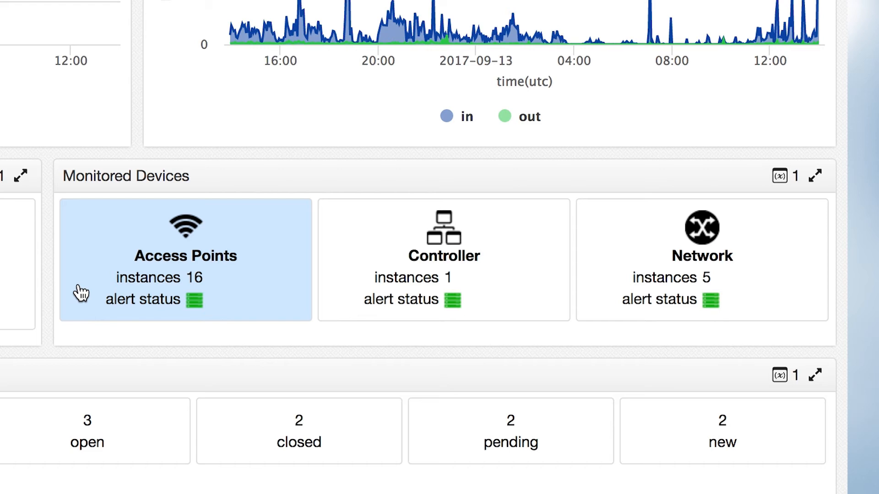
click(83, 293)
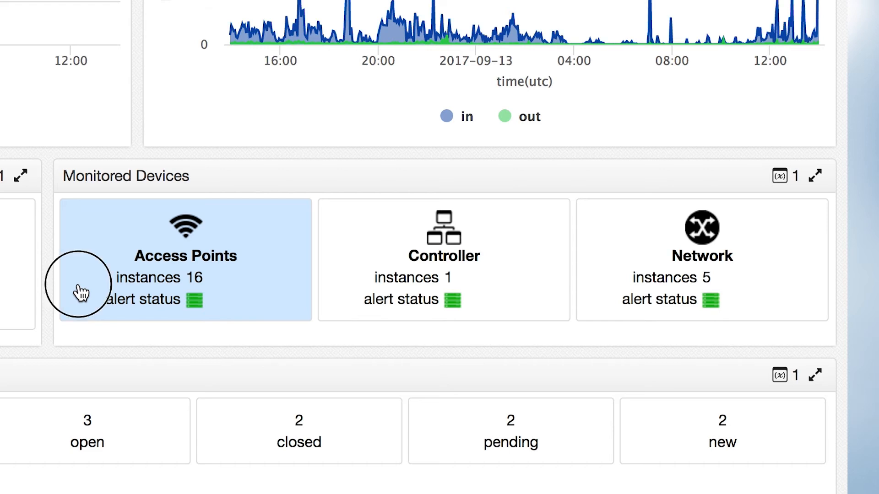
click(185, 258)
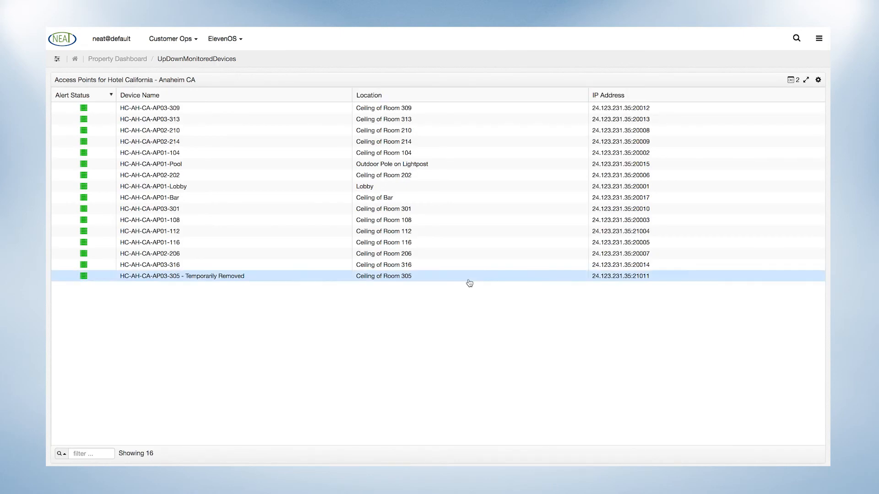
click(325, 174)
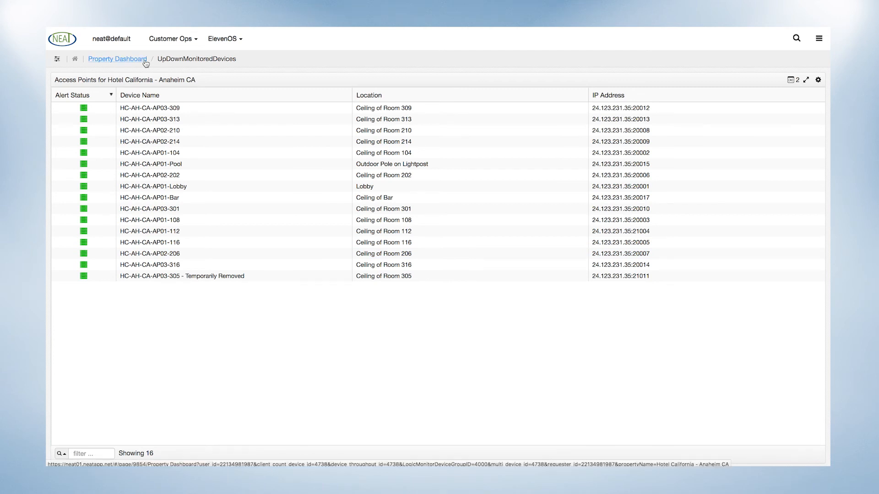
- Return to the property dashboard via the breadcrumb
click(118, 59)
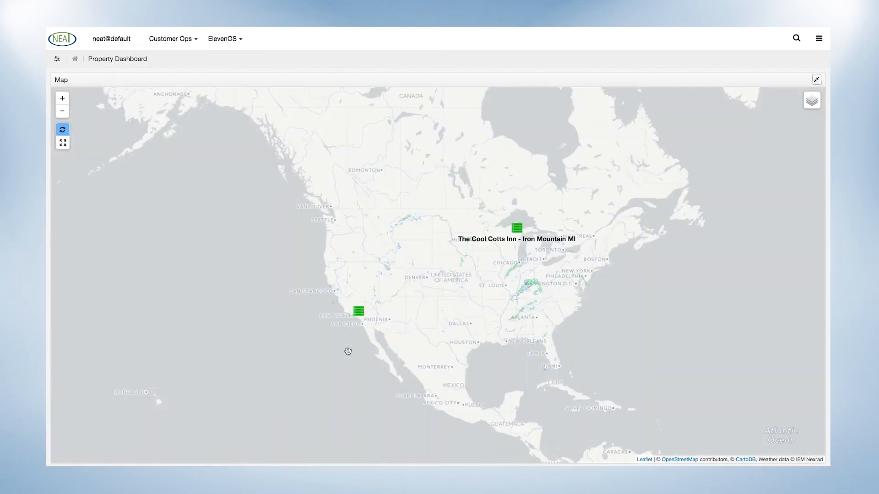
- Collapse the full-size property map back into the dashboard layout
click(63, 111)
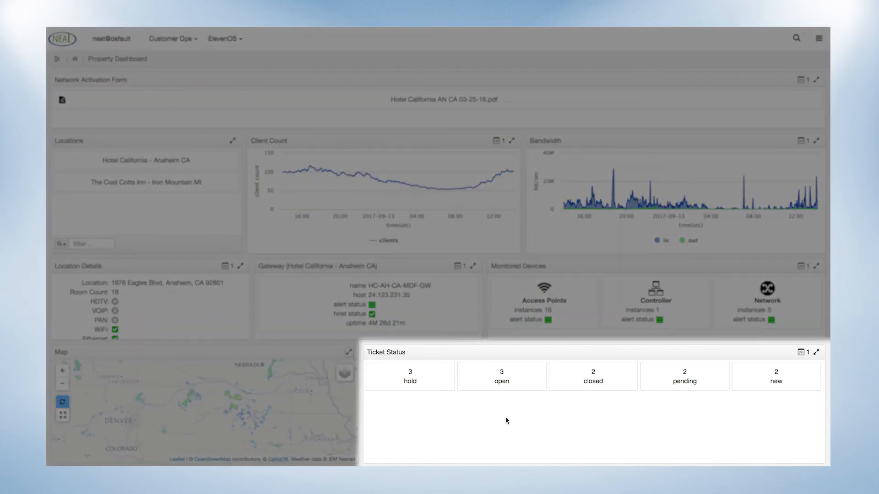
- List Hotel California's open tickets and view the No SSID ticket #7135 details
click(501, 377)
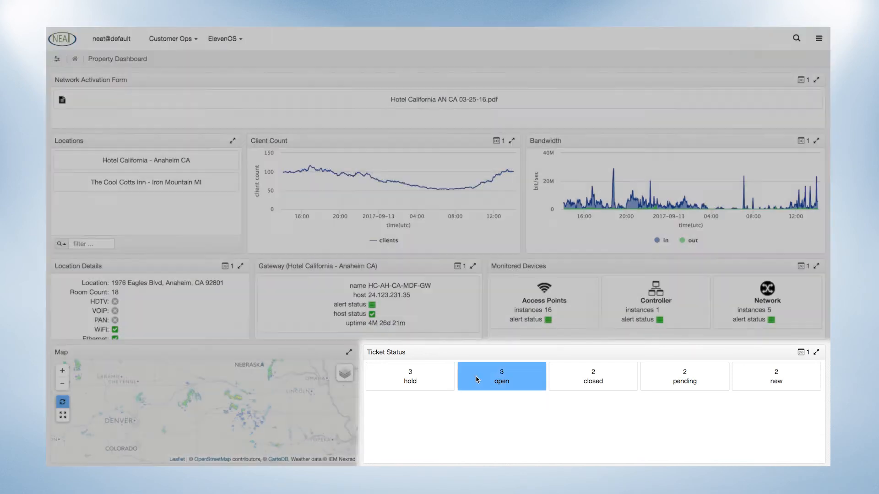
click(500, 376)
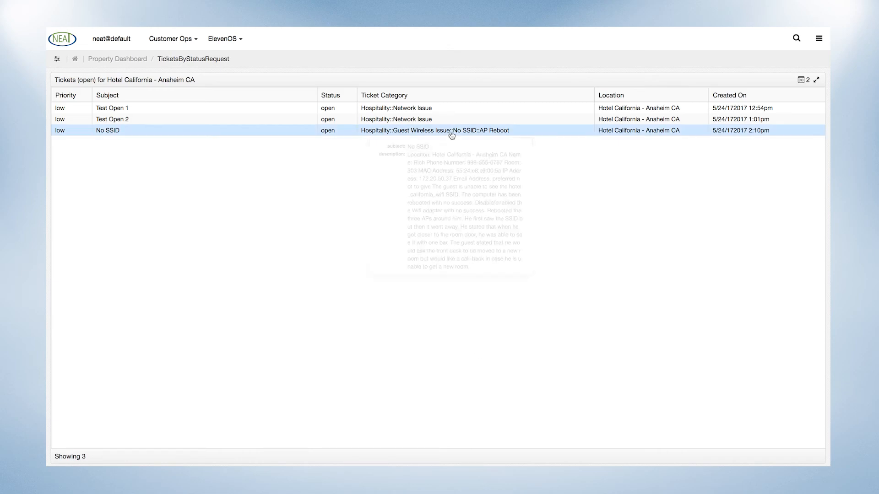
click(108, 130)
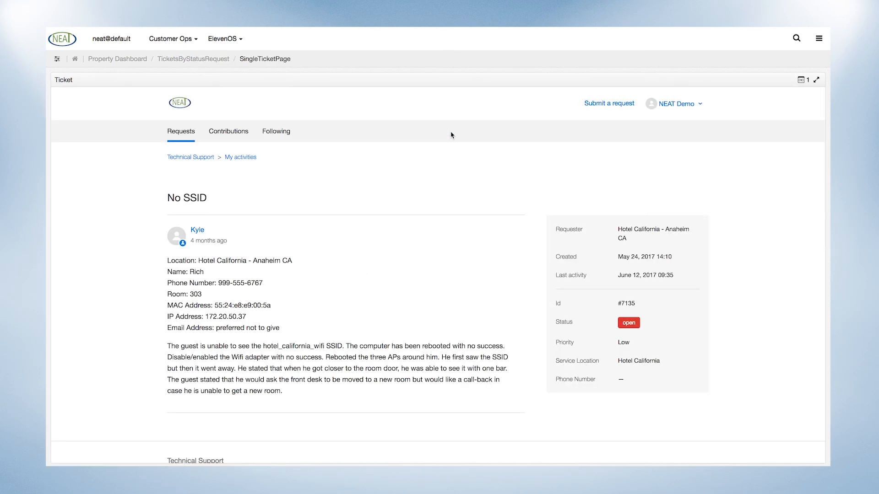